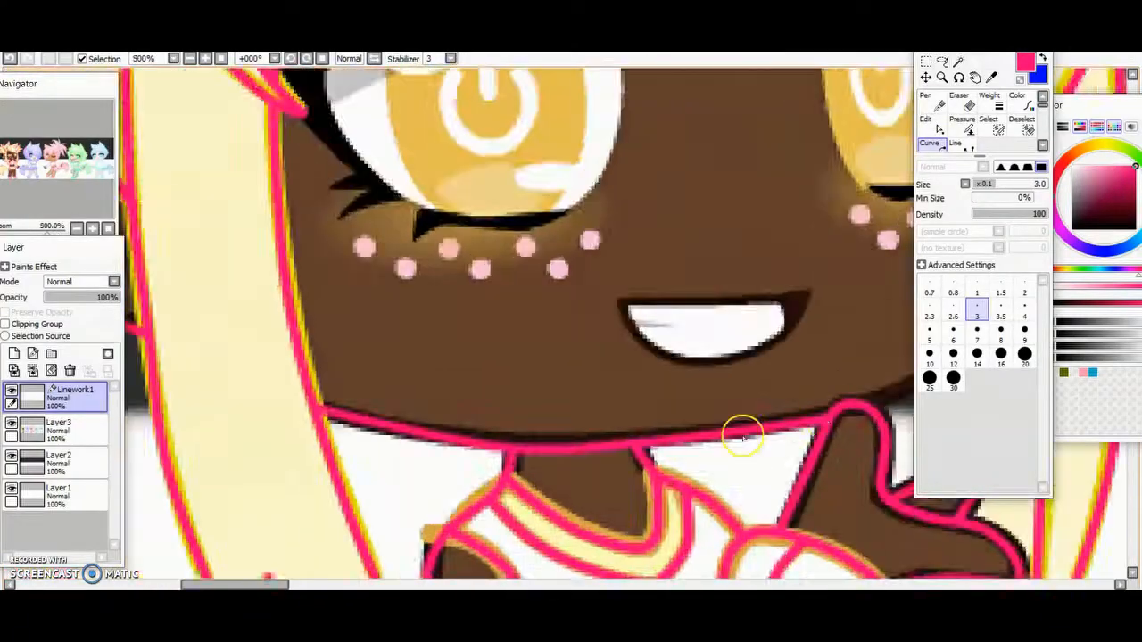
Trace the yellow-haired character's chin and neck outline in pink and yellow on the lineart layer.
click(924, 107)
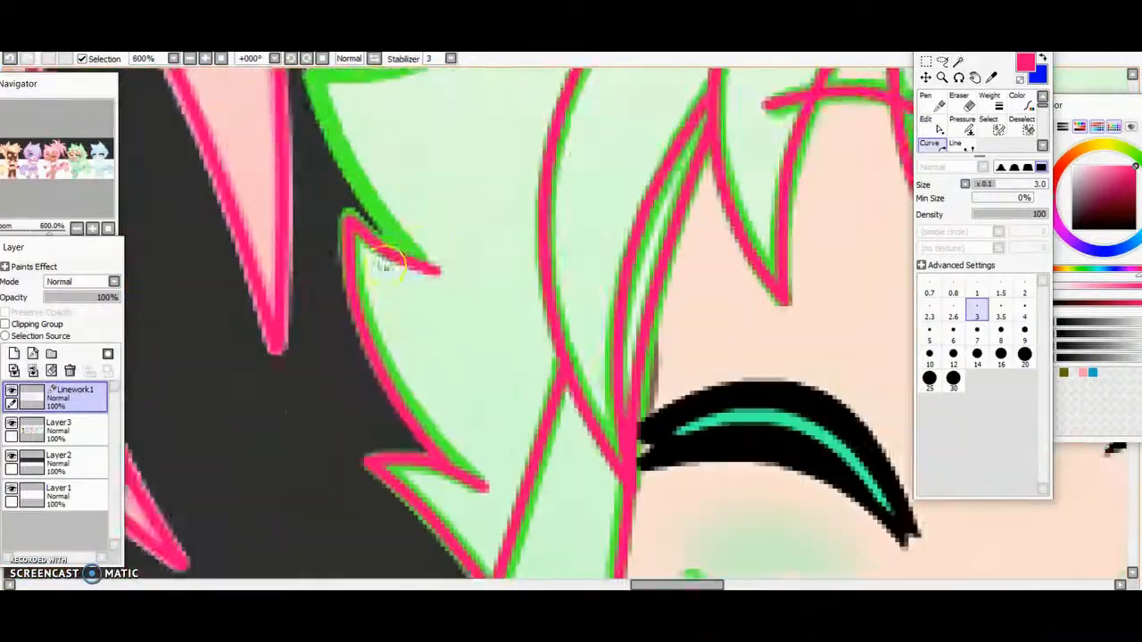
Line the green-haired character's spiky hair strands in pink and green with the Pen.
click(924, 118)
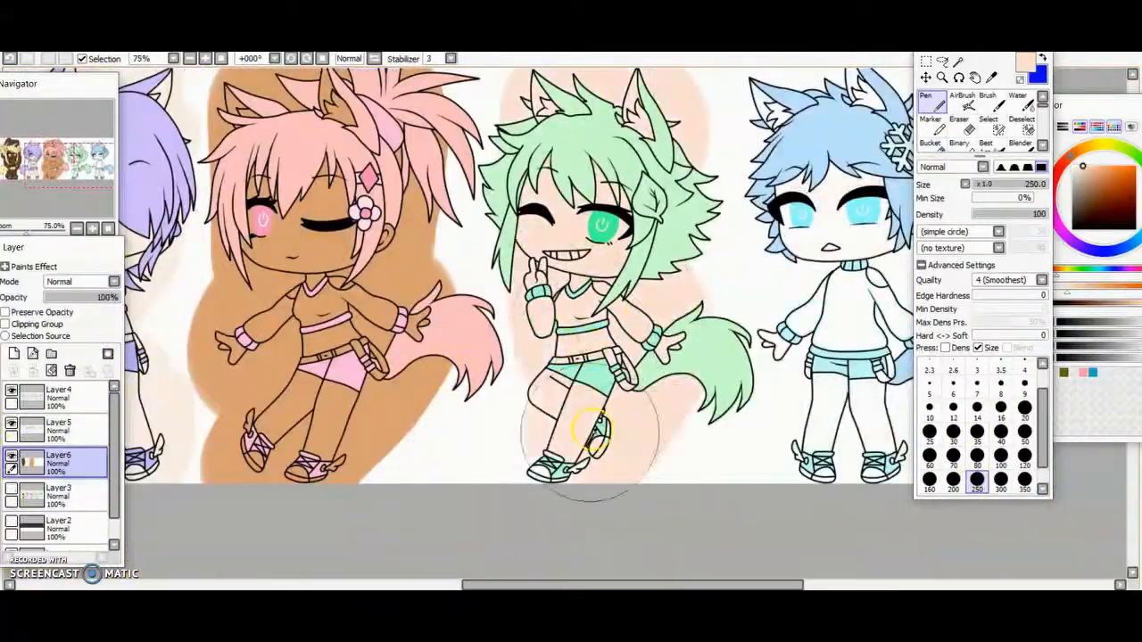
Brush orange and peach base colour on a new layer beneath the pink and green characters.
click(928, 143)
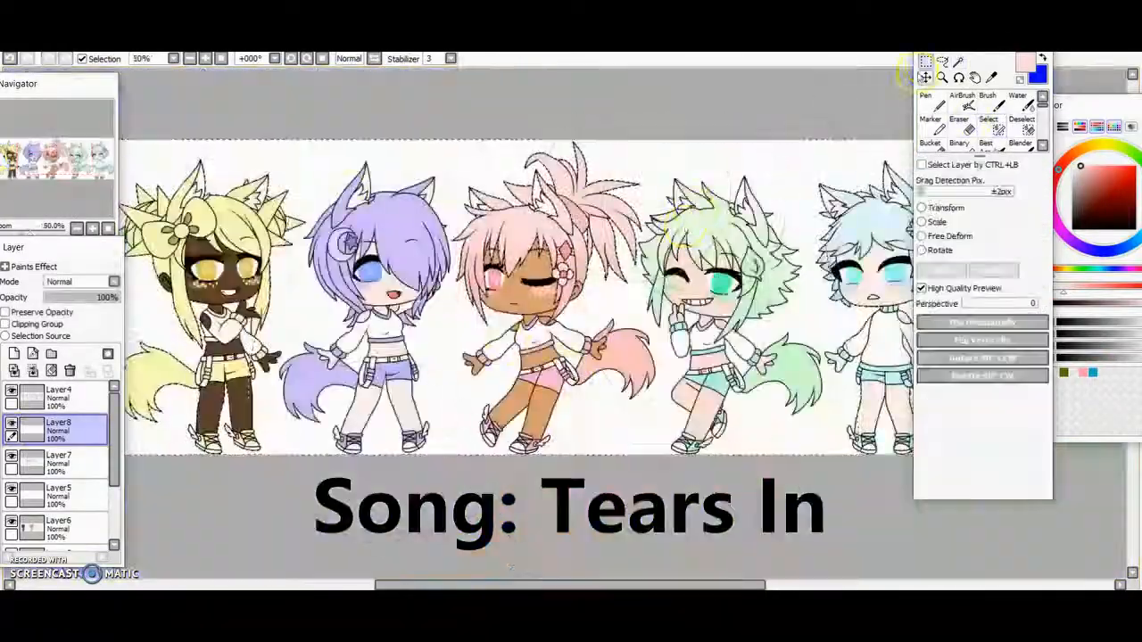
Bucket-fill the yellow-haired character with flat blue on a new layer using All Image target.
click(987, 105)
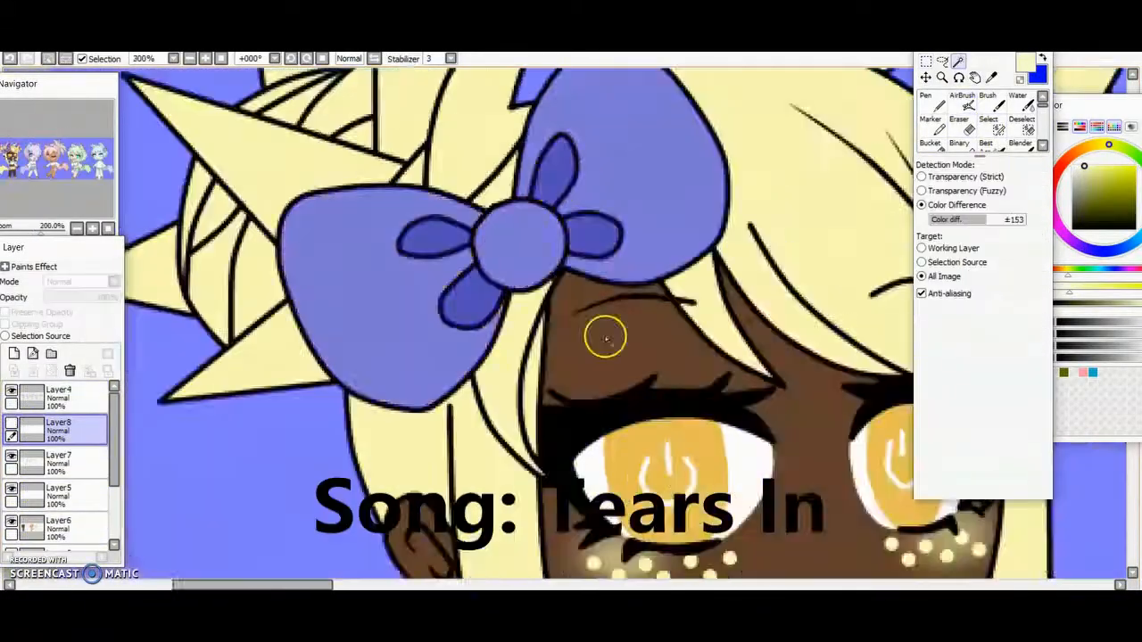
click(957, 107)
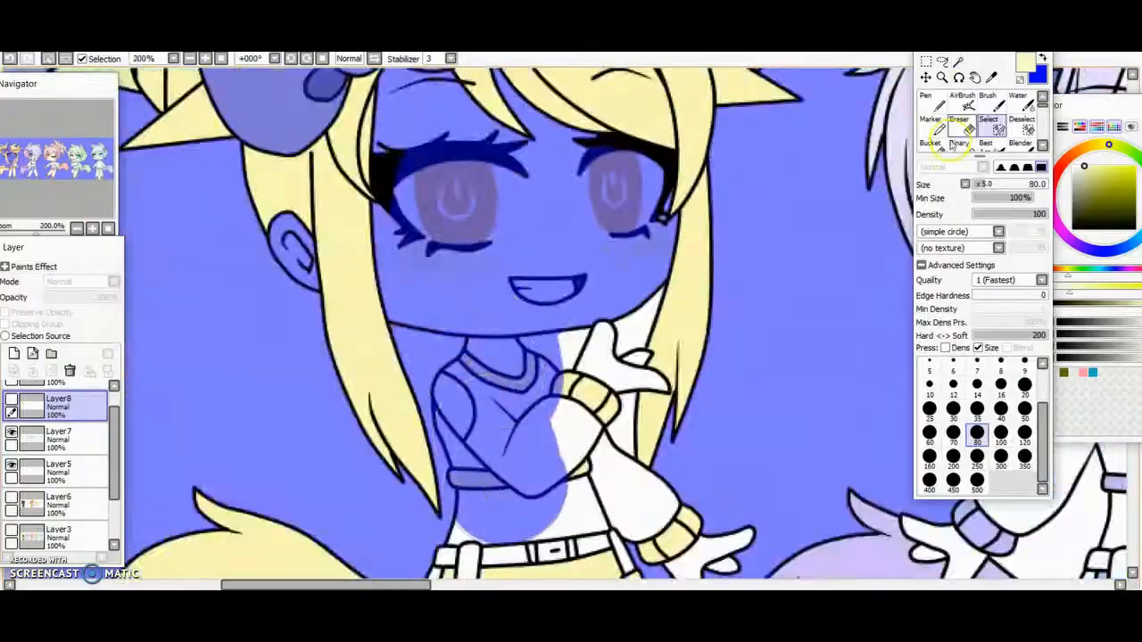